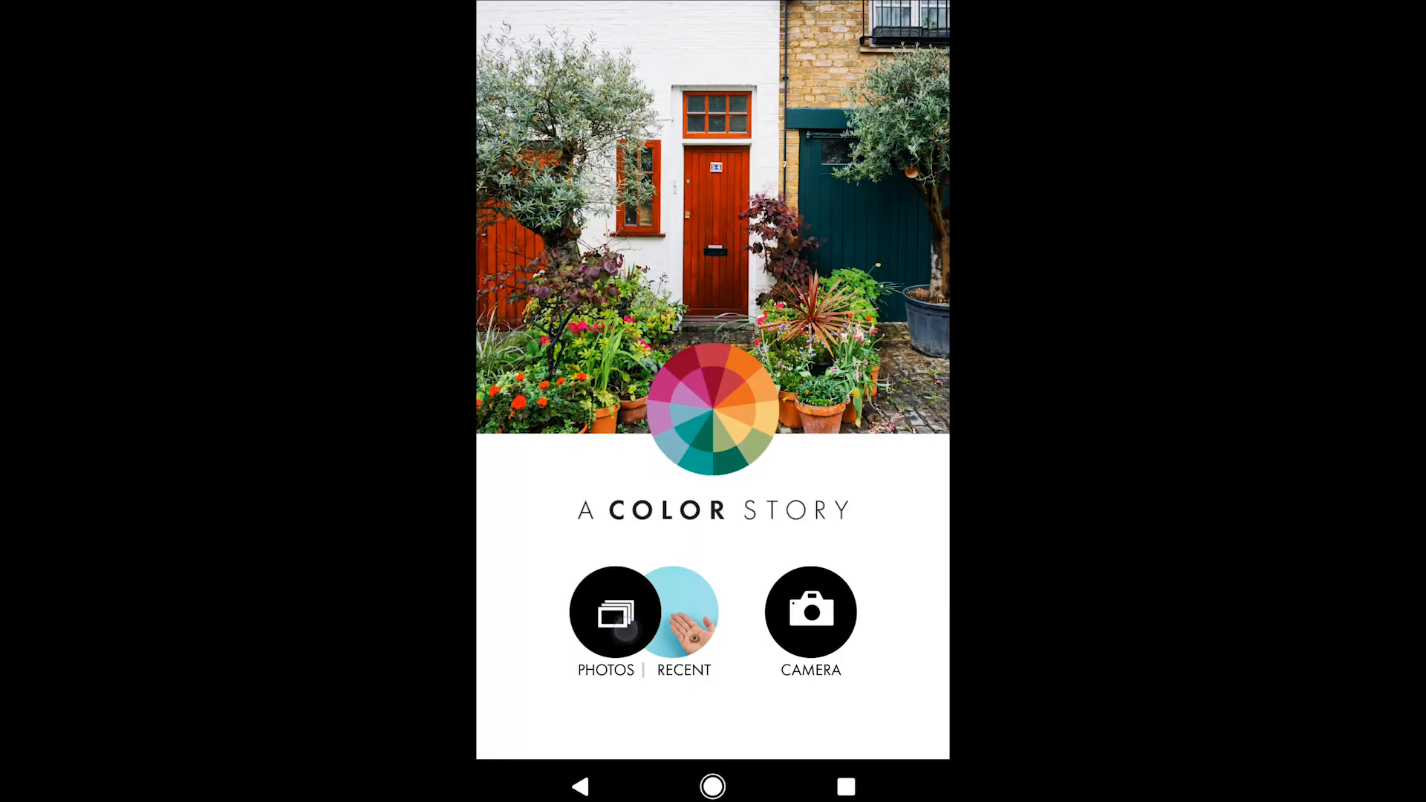
# Step: Open the sunset sky photo from the device's A Color Story folder
pyautogui.click(615, 612)
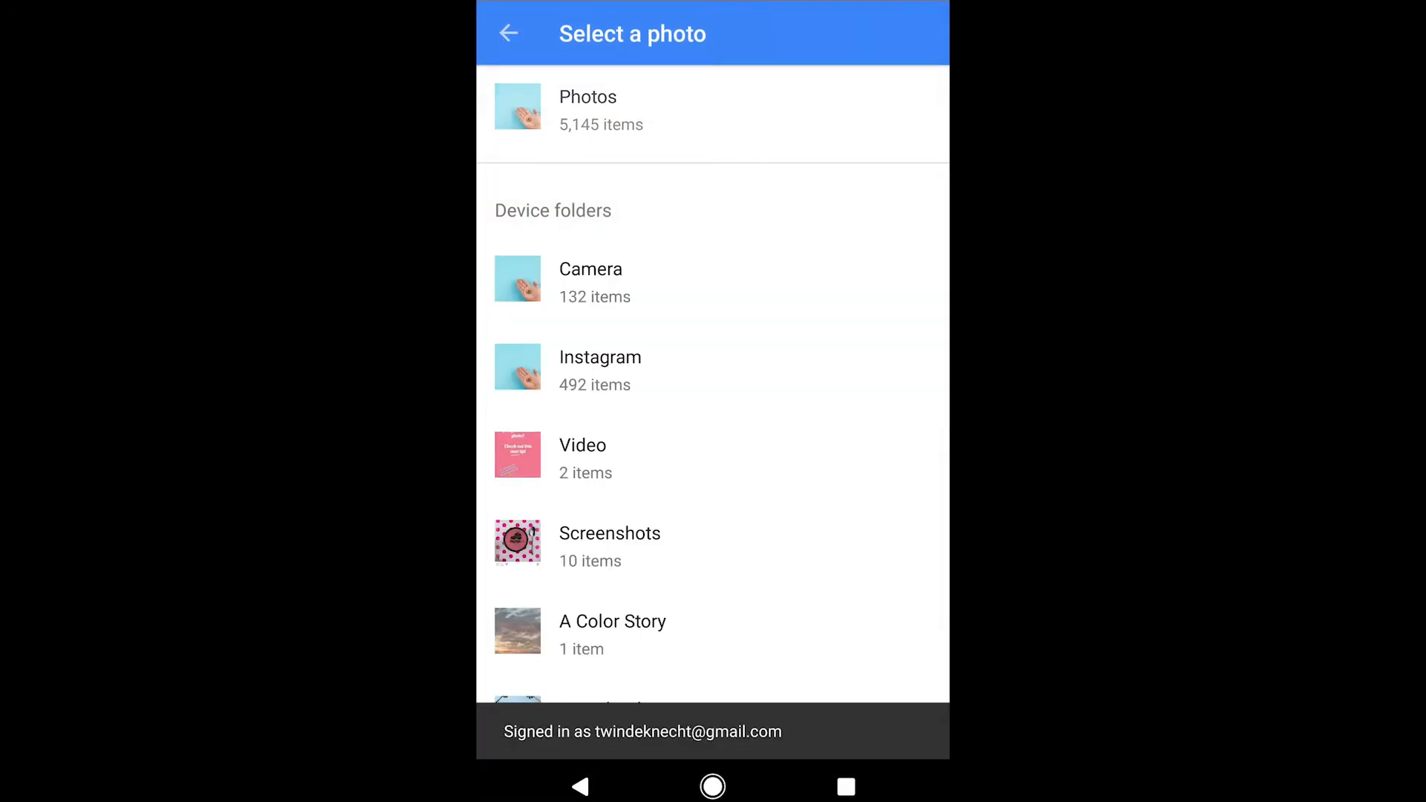
pyautogui.click(612, 634)
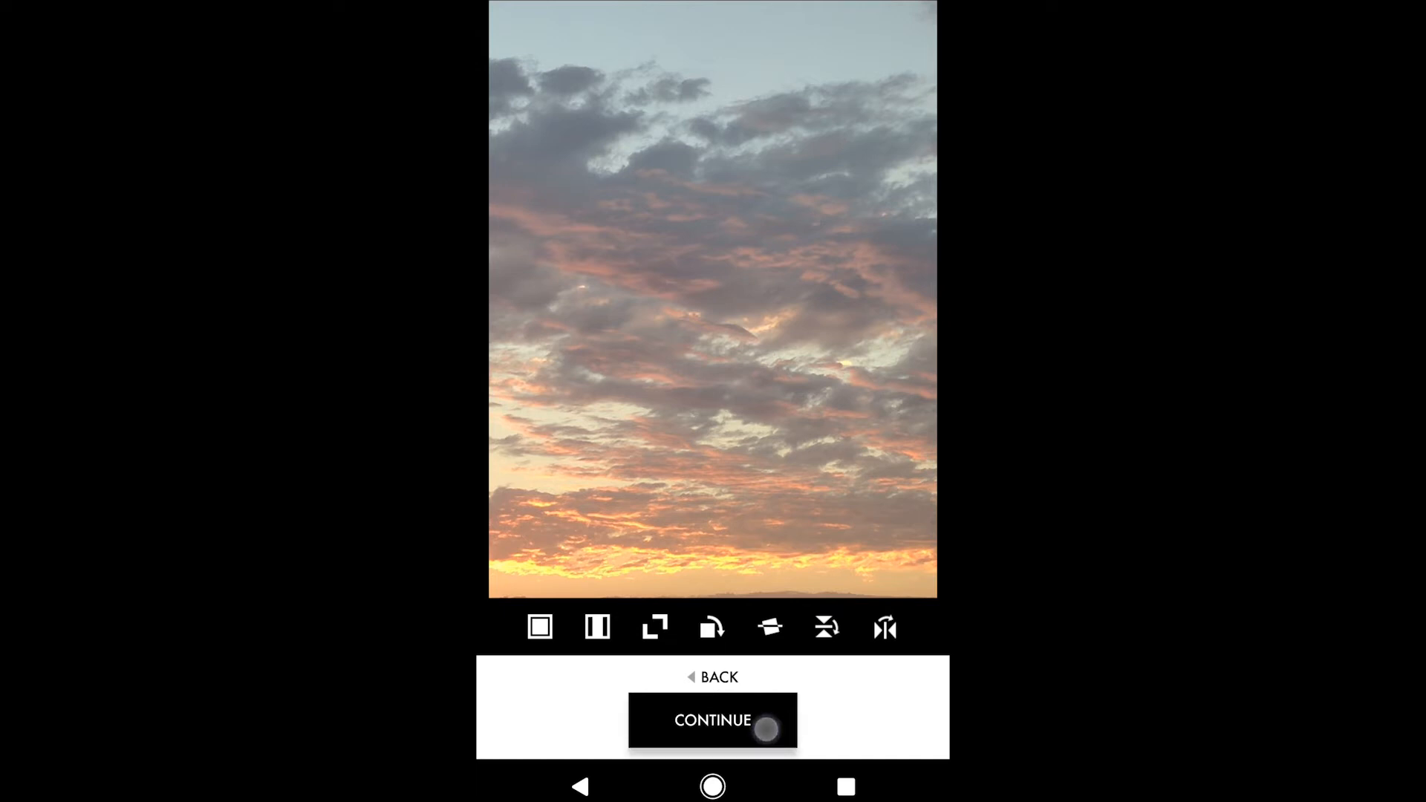
# Step: Skip cropping the sunset photo and bring up the filter collections
pyautogui.click(712, 720)
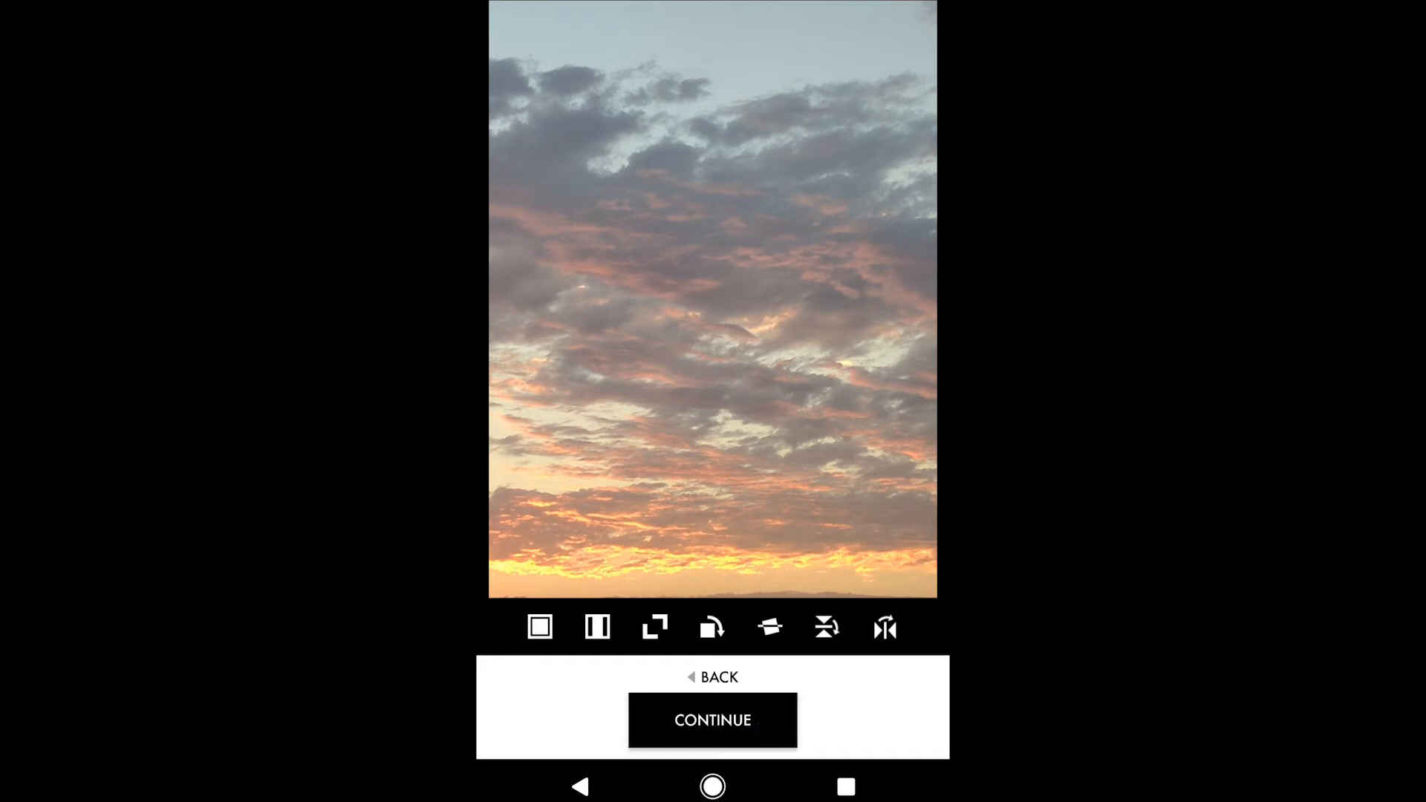
pyautogui.click(713, 719)
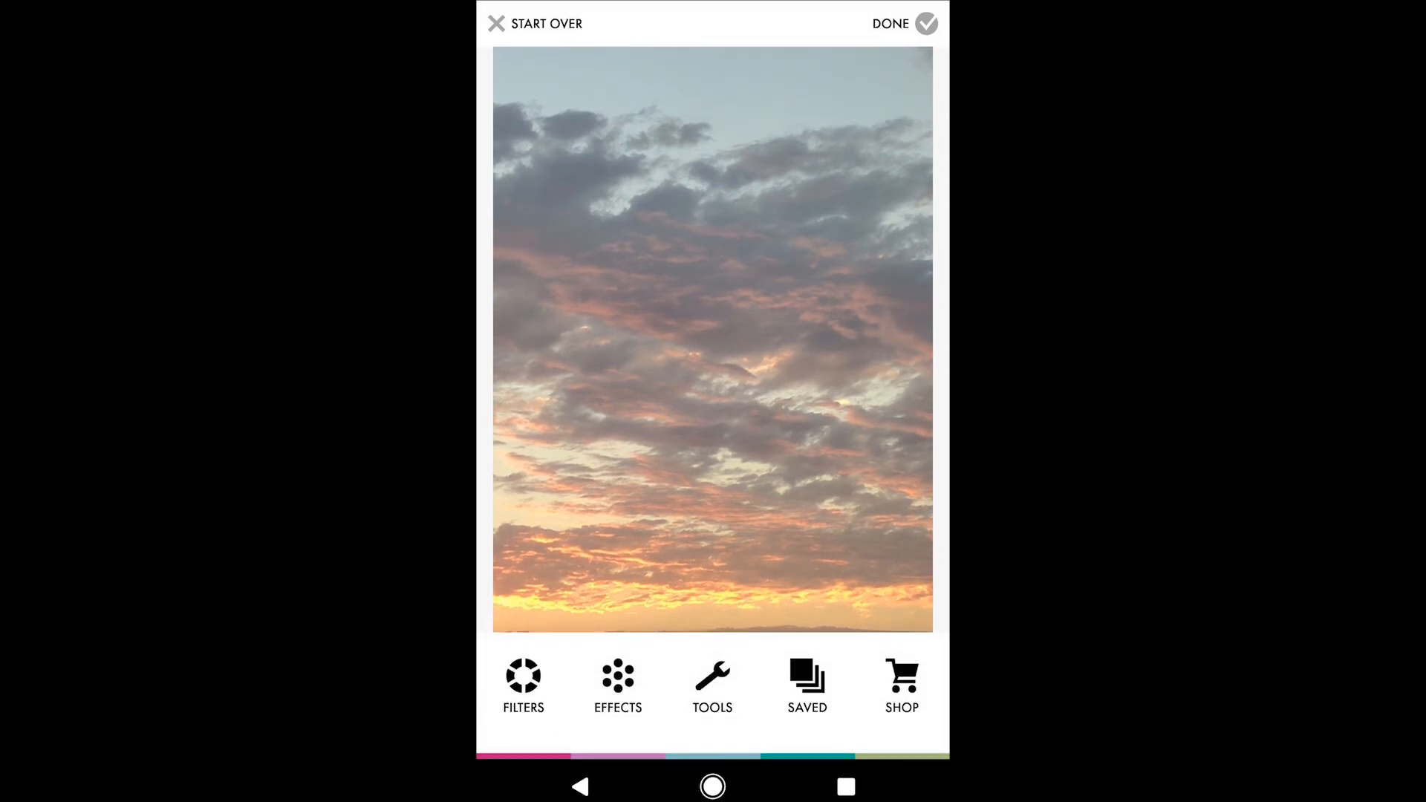
pyautogui.click(523, 685)
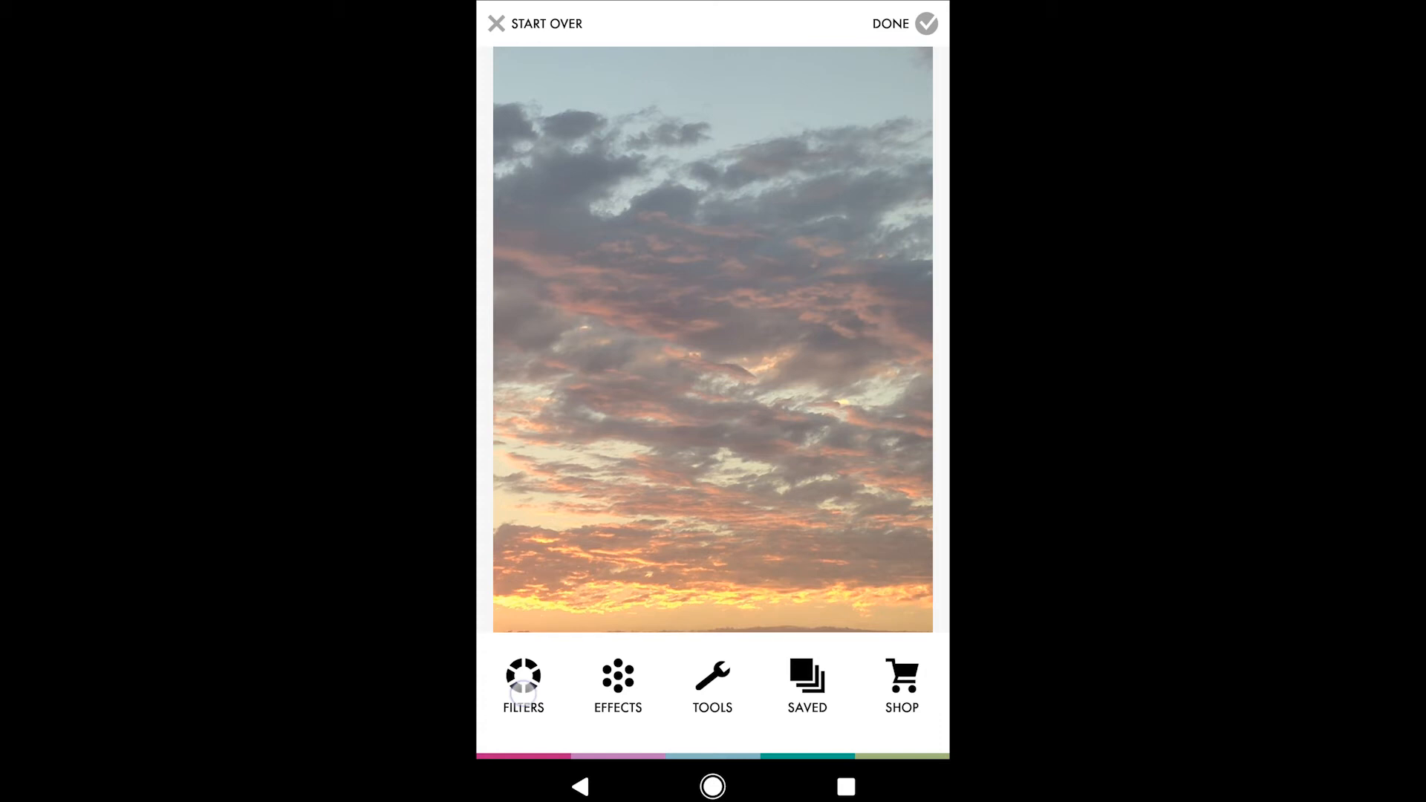
pyautogui.click(523, 687)
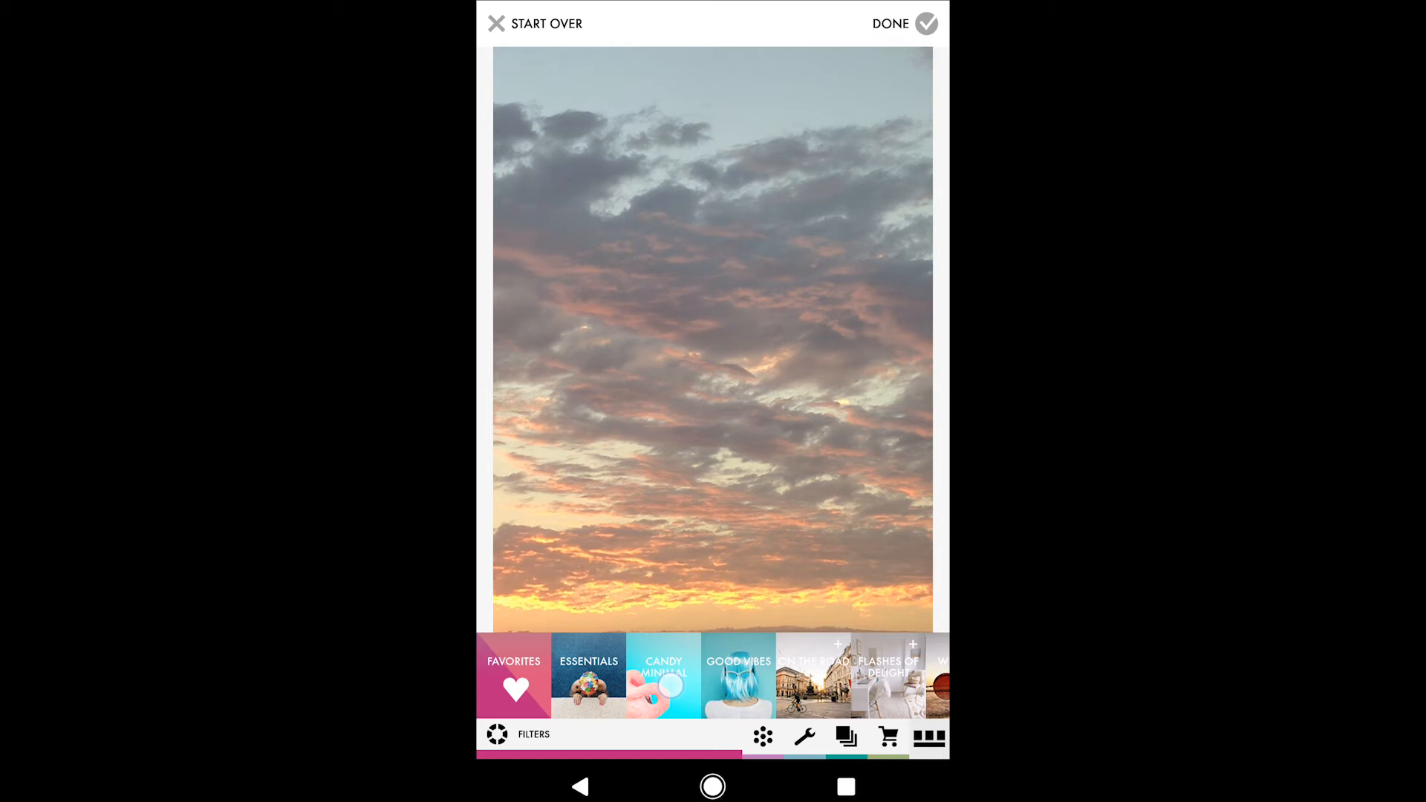
# Step: Apply the Dreamsicle filter from the Candy Minimal collection to the sunset sky
pyautogui.click(663, 675)
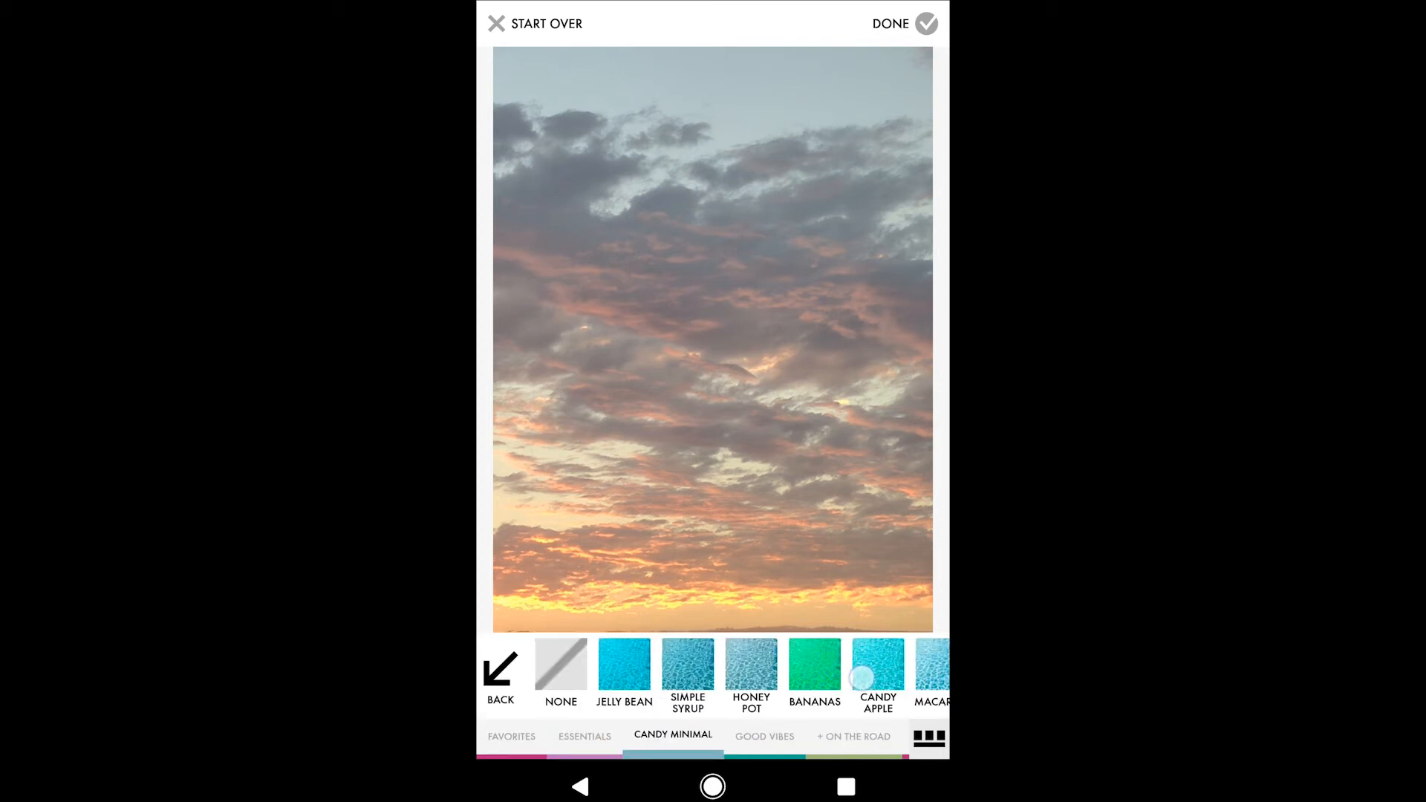
pyautogui.hscroll(-3)
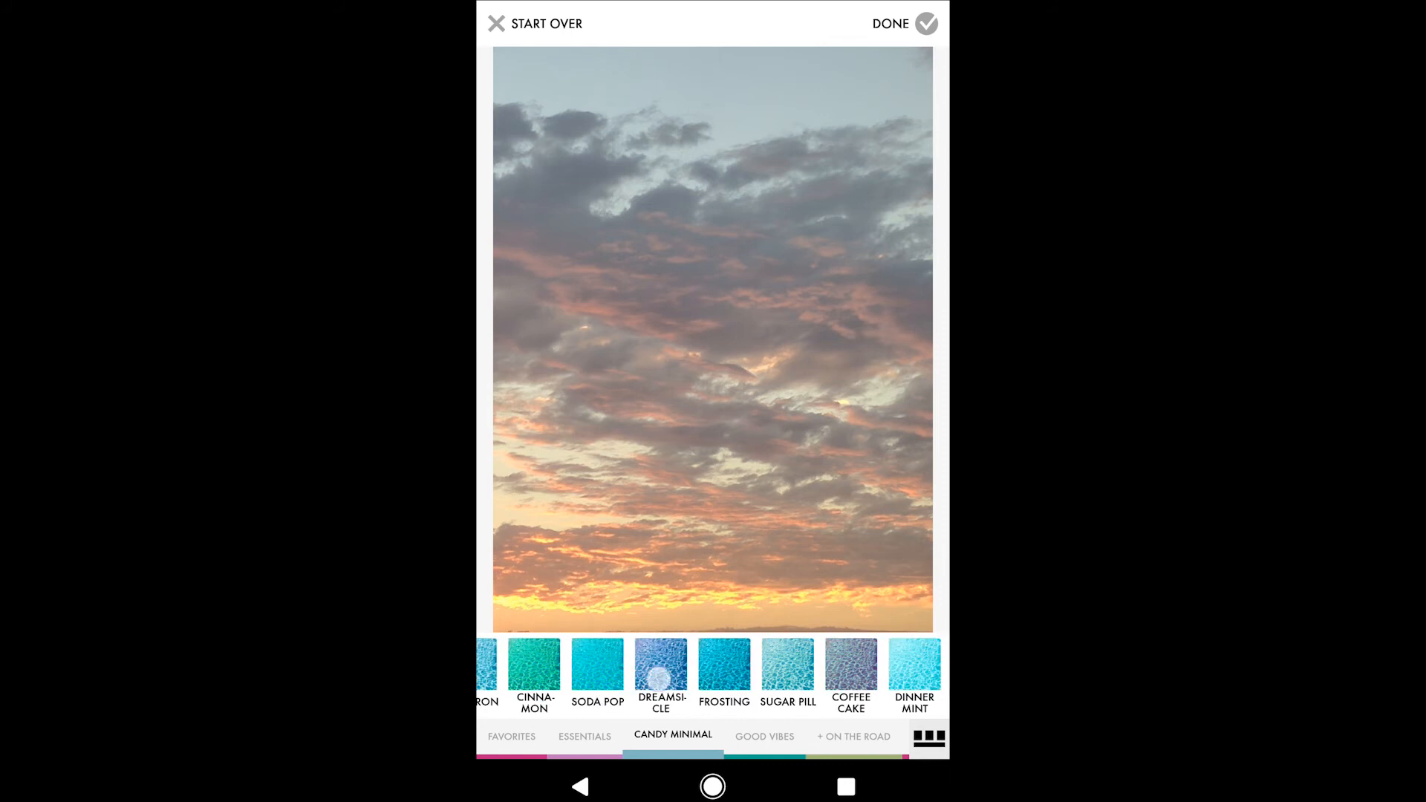
pyautogui.click(662, 665)
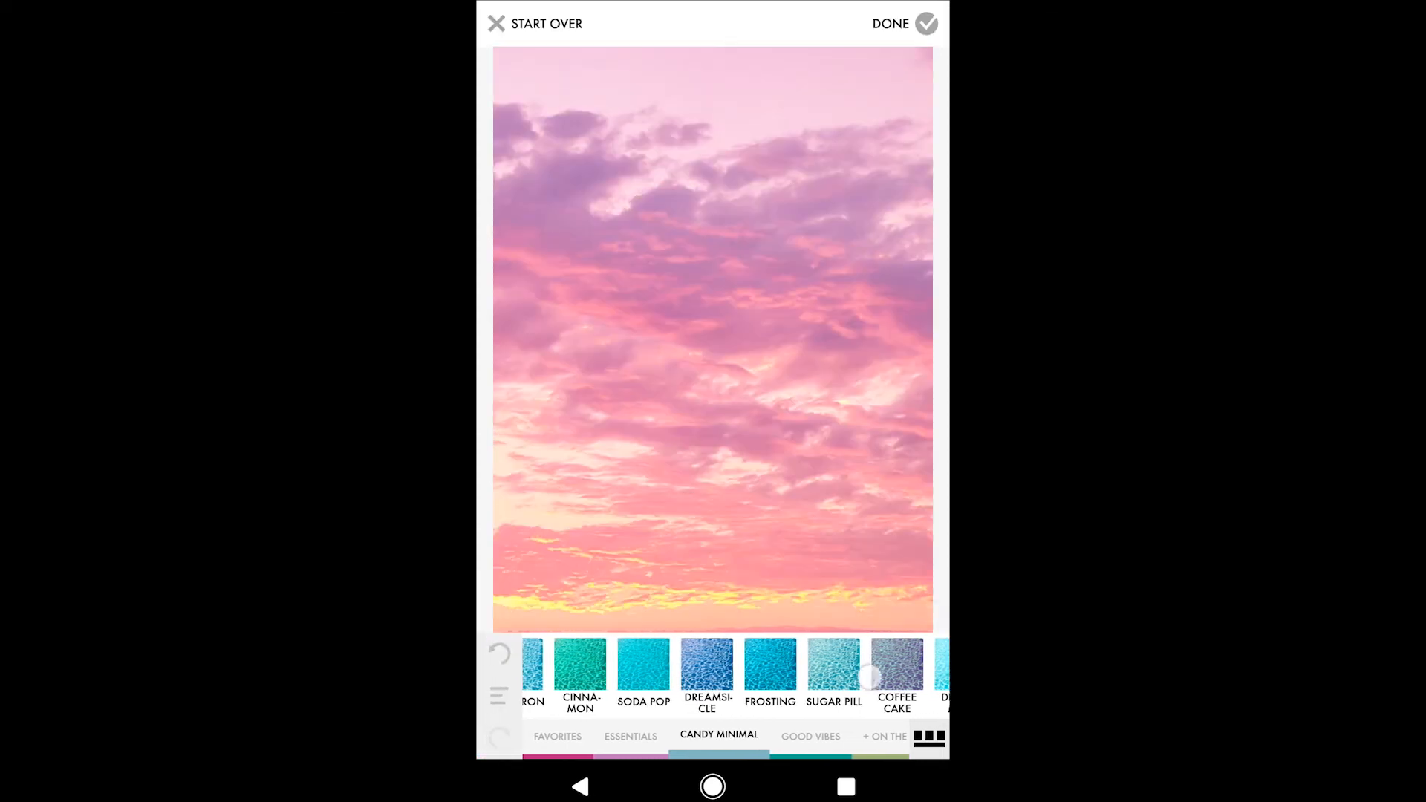
pyautogui.hscroll(-3)
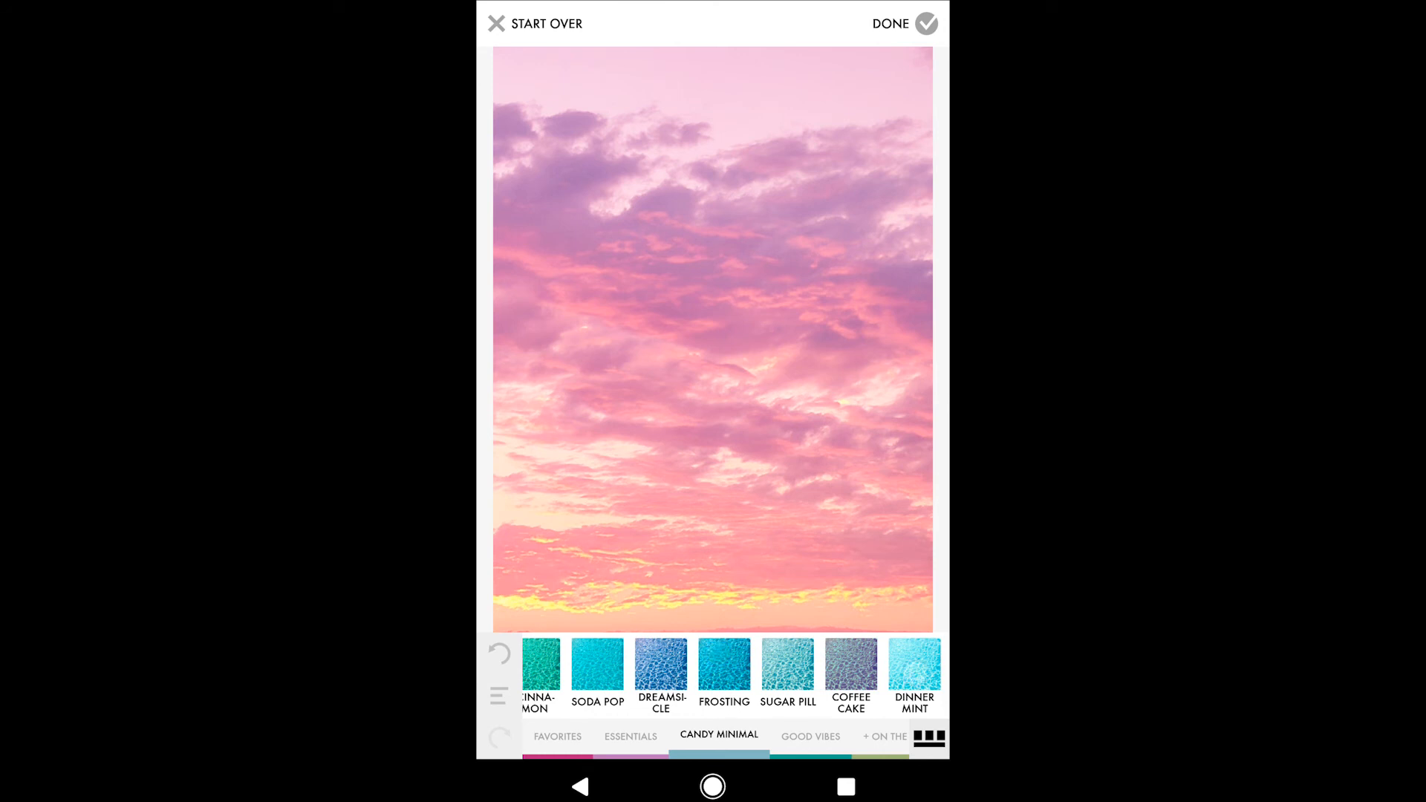
# Step: Add the Dinner Mint filter on top and lower its intensity to a light strength
pyautogui.click(914, 666)
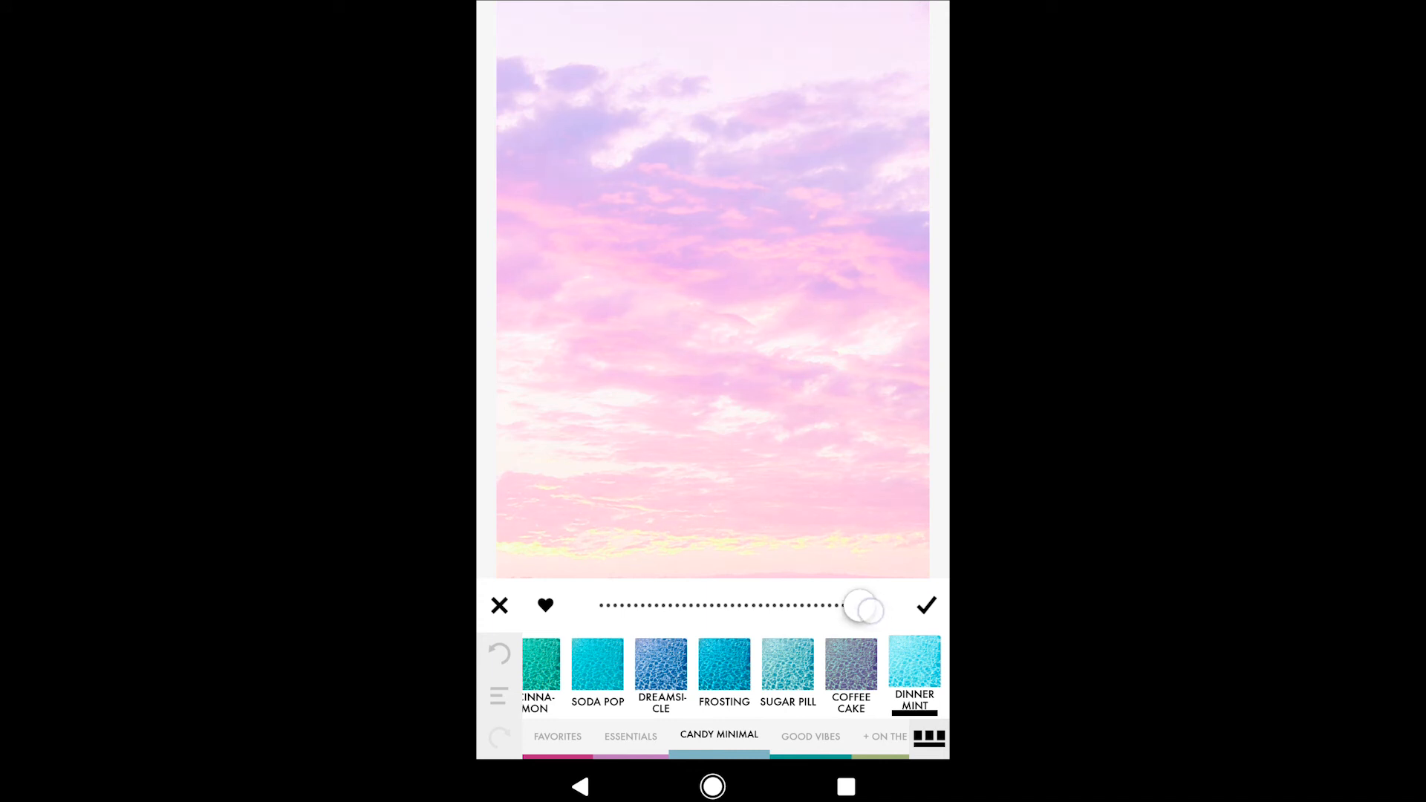
pyautogui.moveTo(860, 608); pyautogui.dragTo(764, 607)
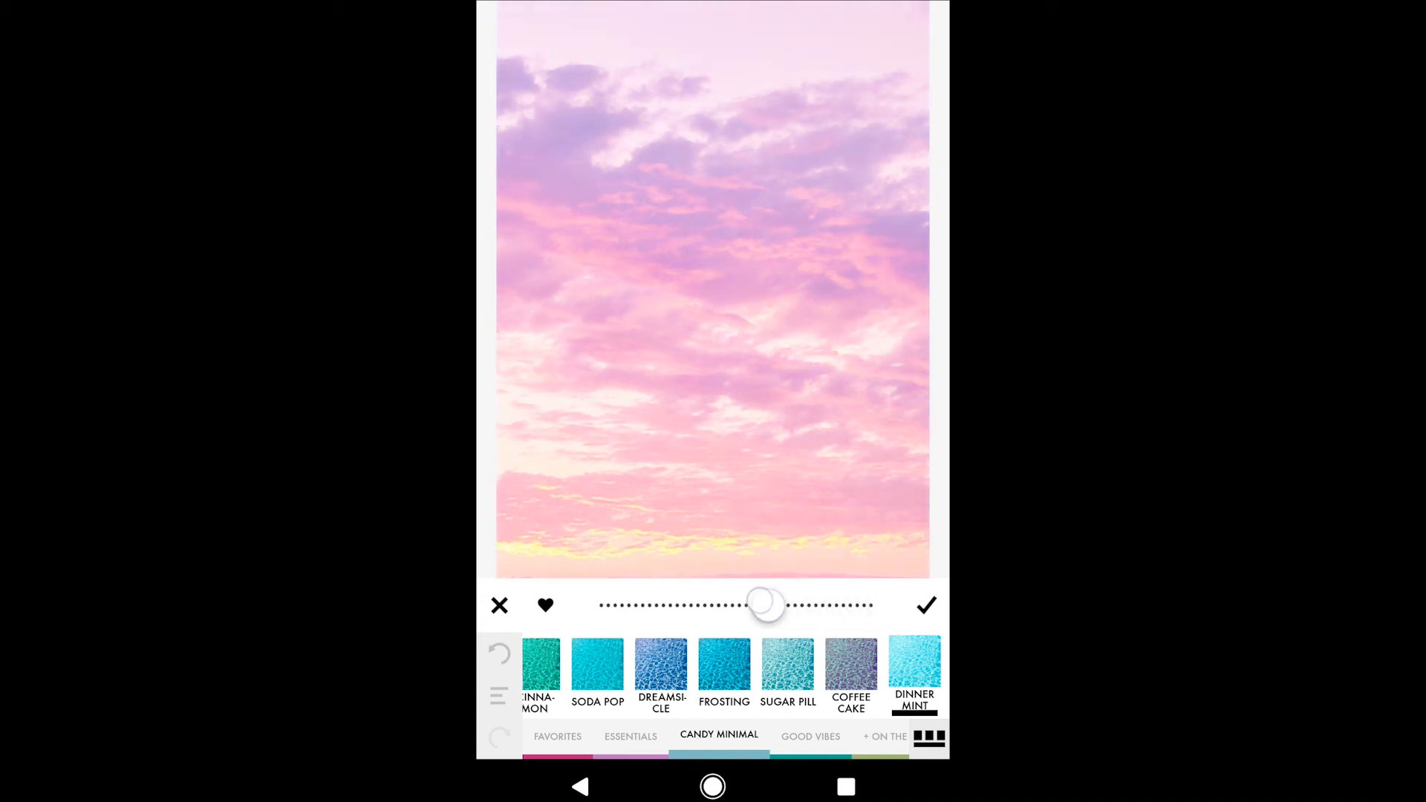
pyautogui.moveTo(767, 604); pyautogui.dragTo(673, 605)
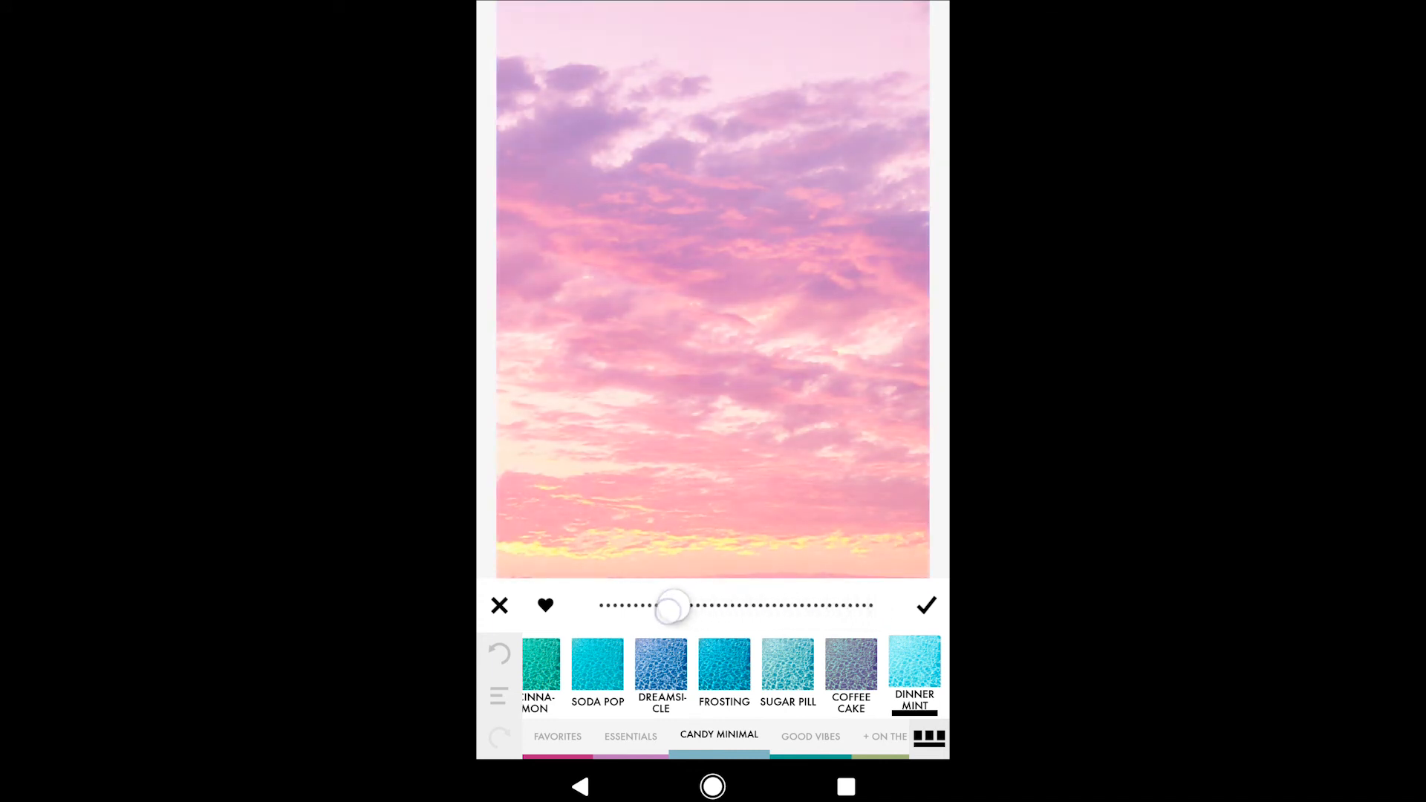
pyautogui.moveTo(672, 606); pyautogui.dragTo(636, 607)
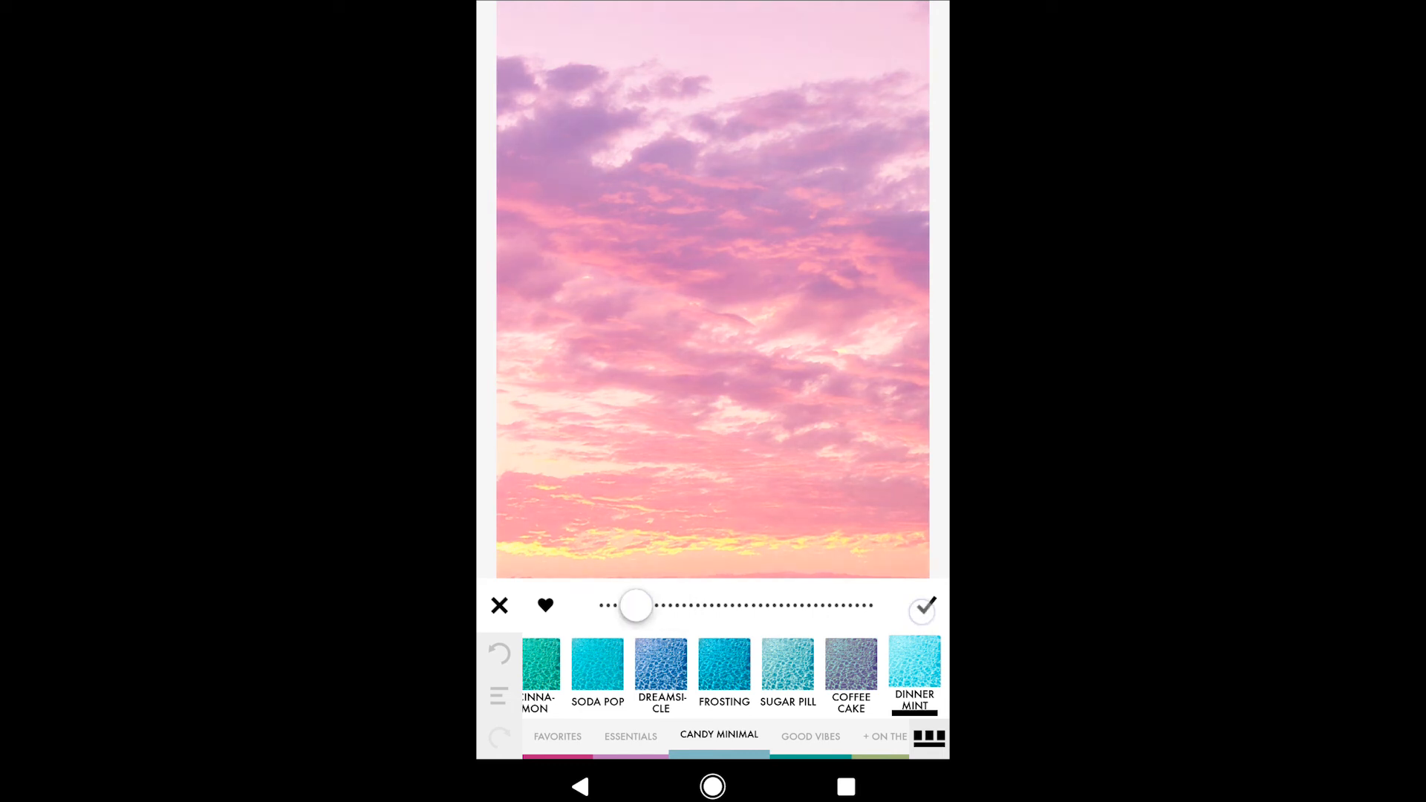
# Step: Confirm the Dinner Mint adjustment and finish editing the photo
pyautogui.click(921, 608)
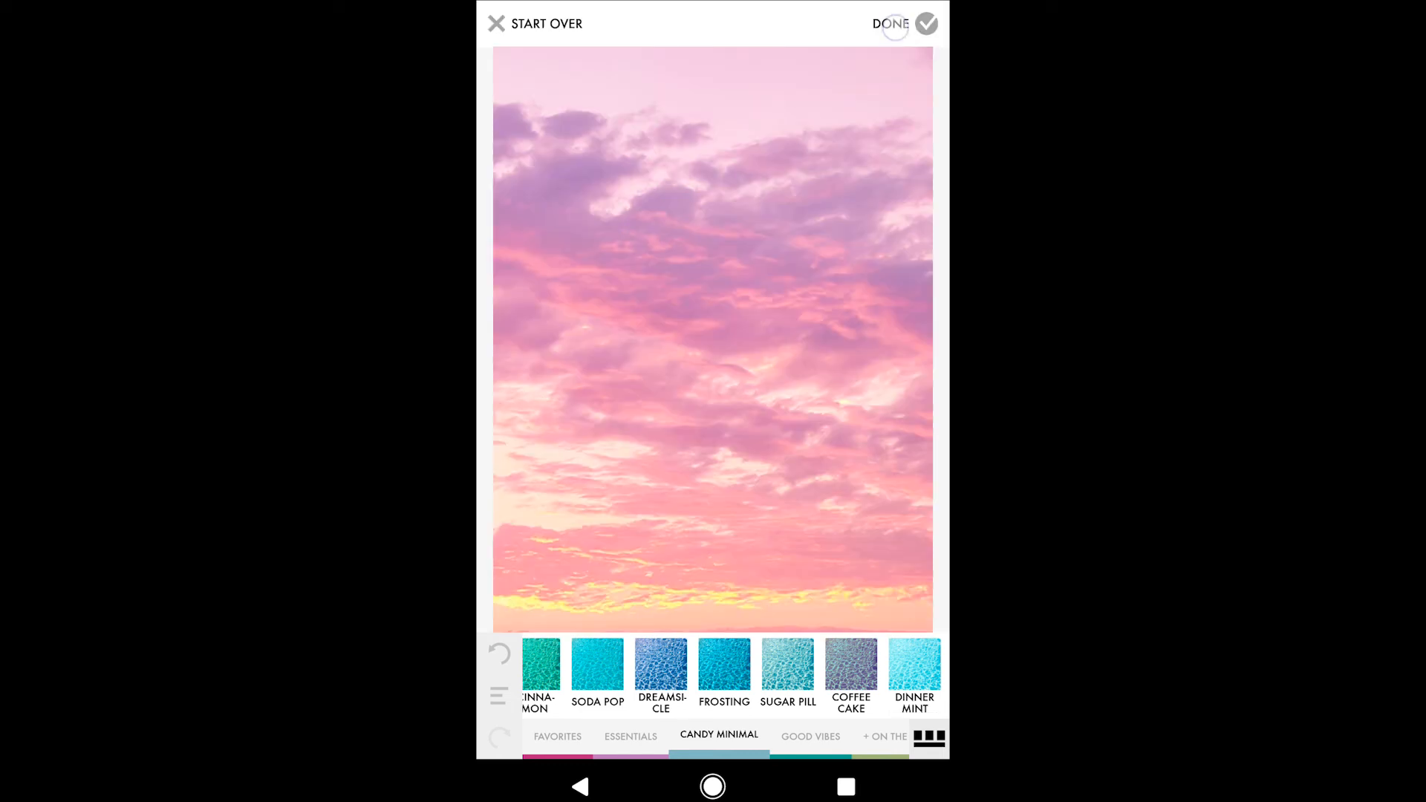
pyautogui.click(890, 24)
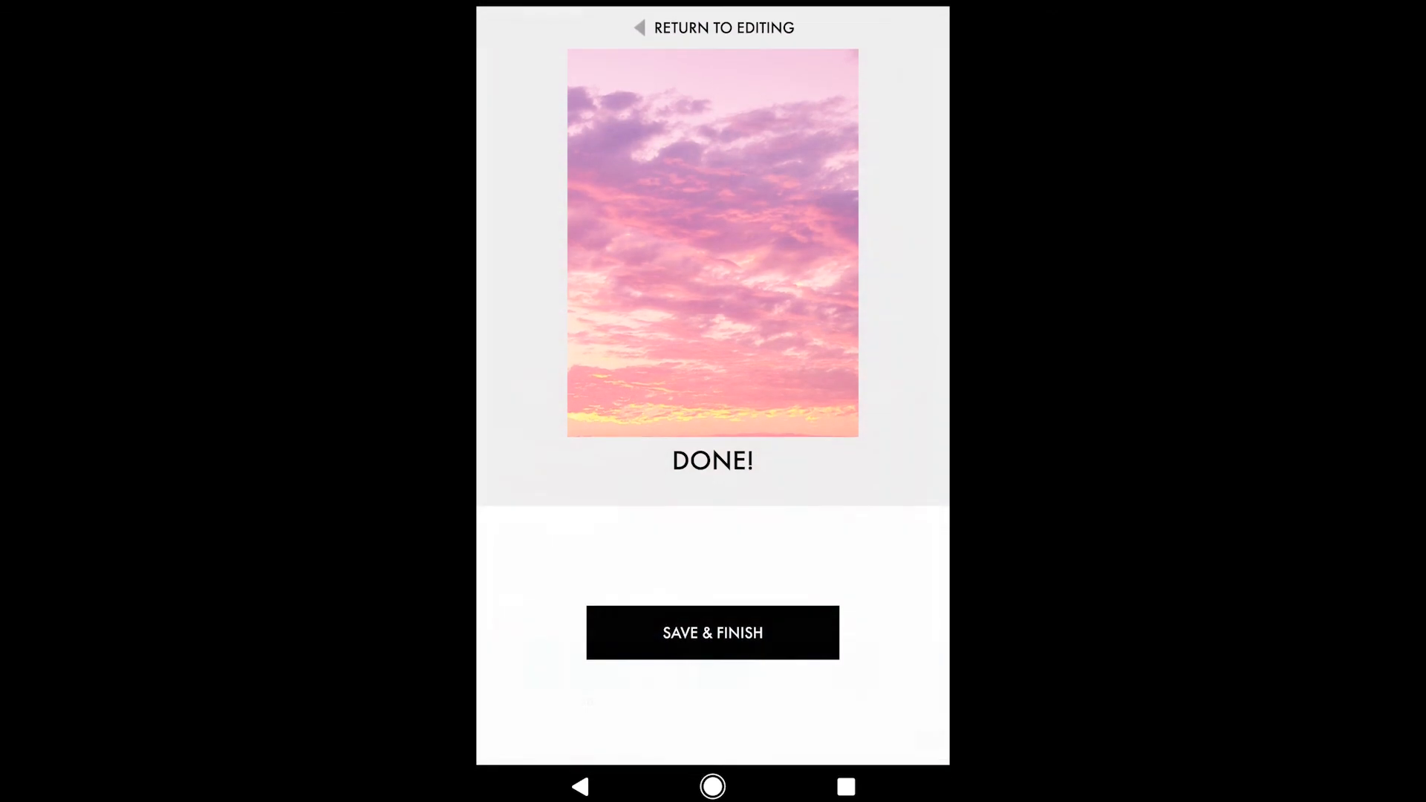